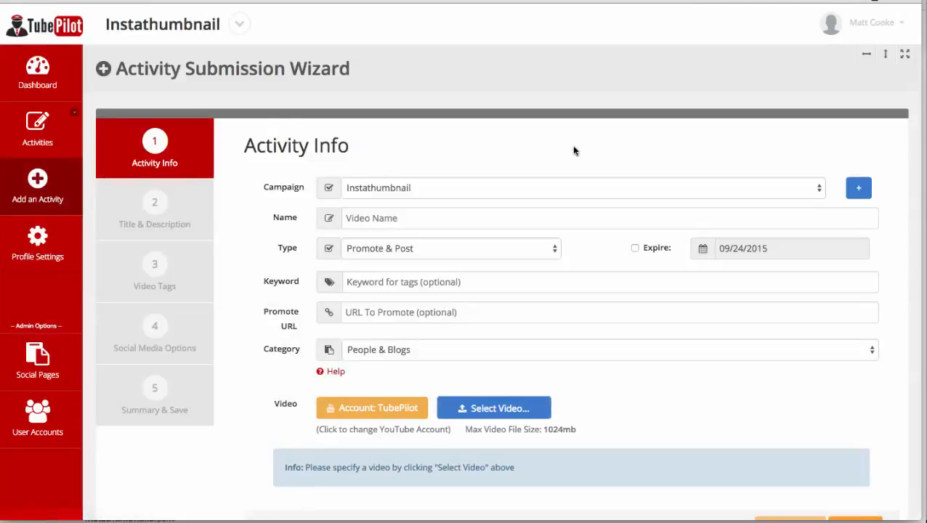
pyautogui.moveTo(451, 190)
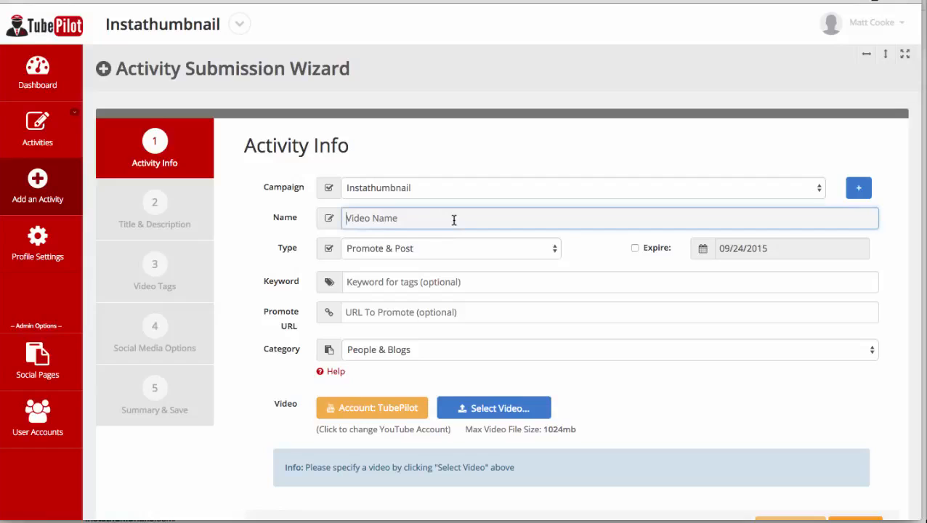
pyautogui.write('Instathumbnail')
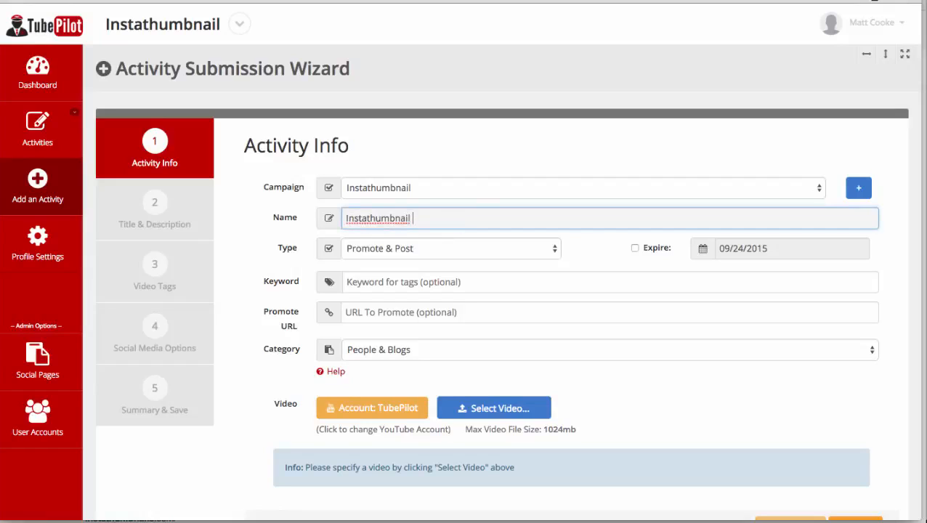
pyautogui.write('Demo Video')
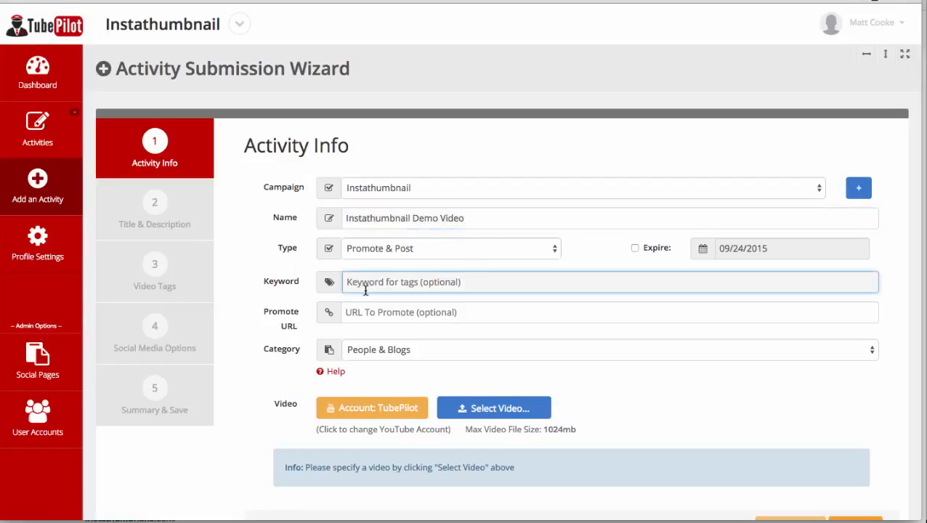
pyautogui.write('Instathumbnail')
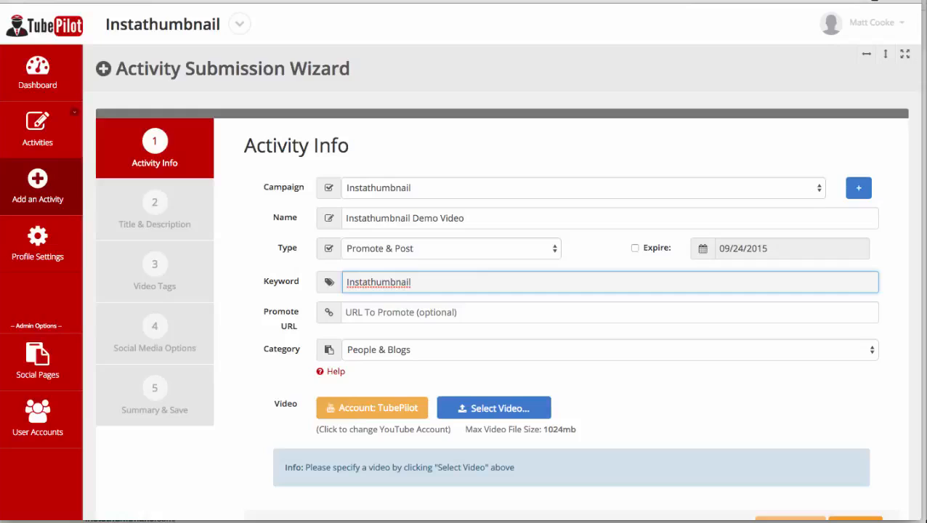
pyautogui.write('Review')
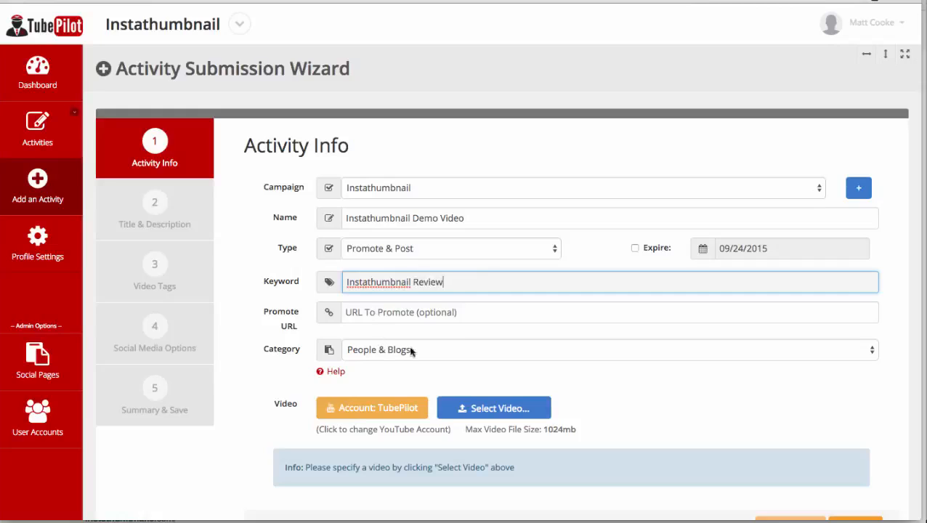
pyautogui.write('http://instathumbnail.n')
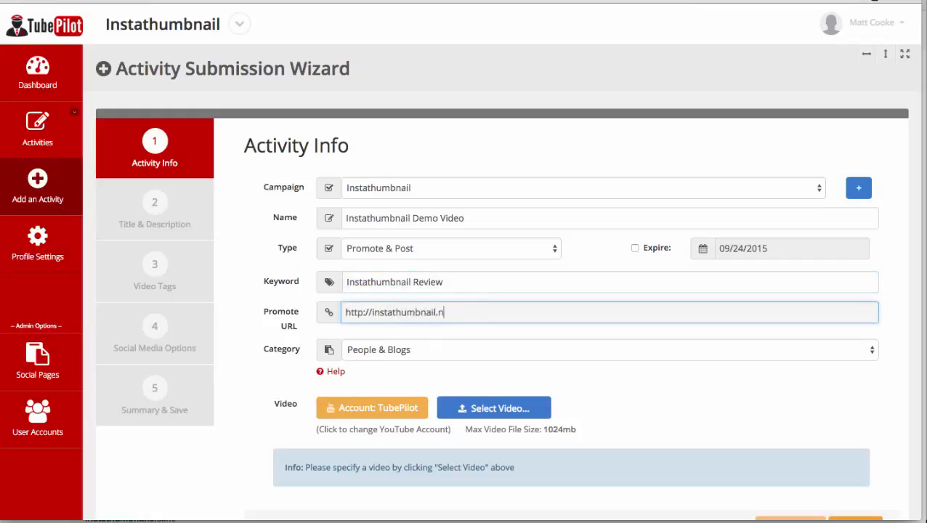
pyautogui.write('et')
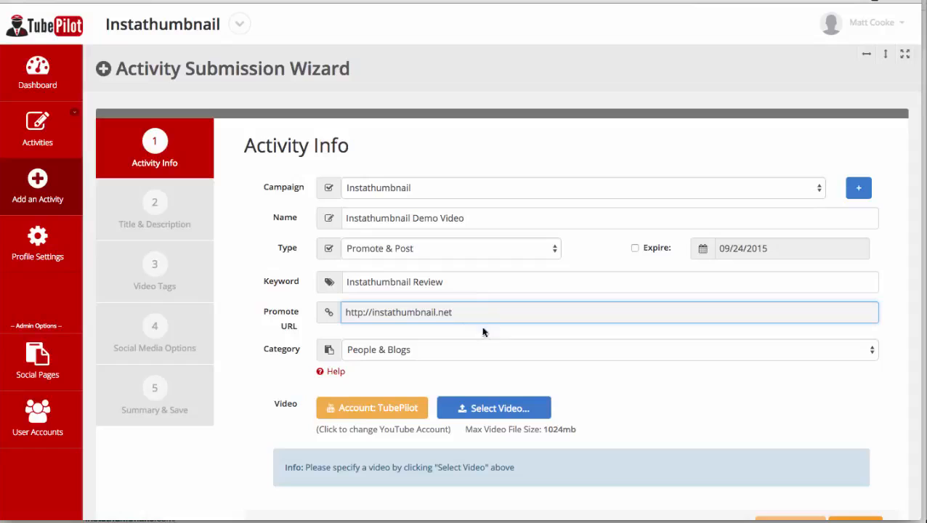
pyautogui.moveTo(484, 364)
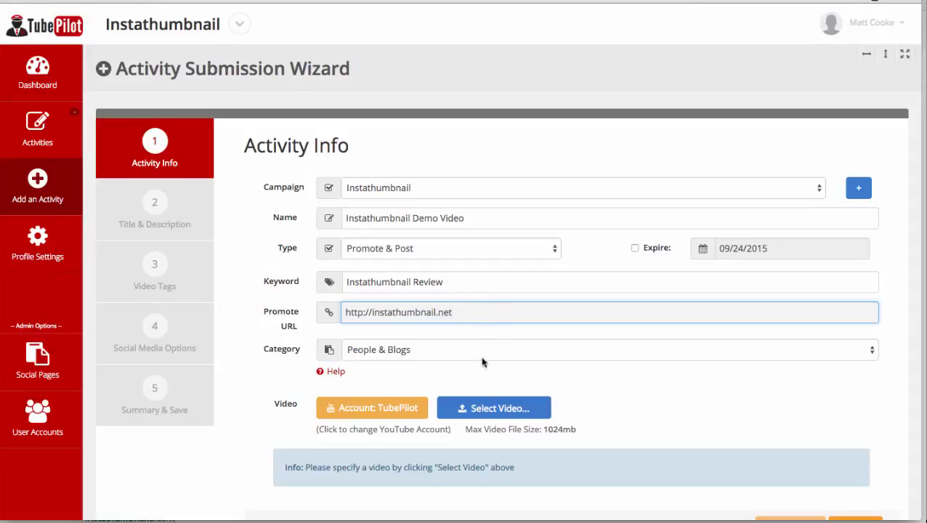
# Step: Grant TubePilot YouTube access and attach 'Instathumbnail software demo.mp4' as the activity video
pyautogui.click(494, 407)
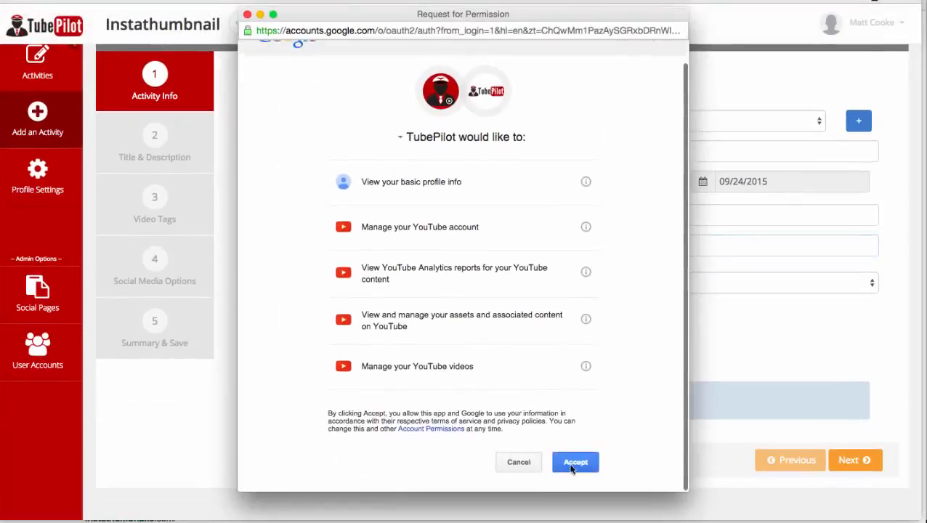
pyautogui.click(576, 463)
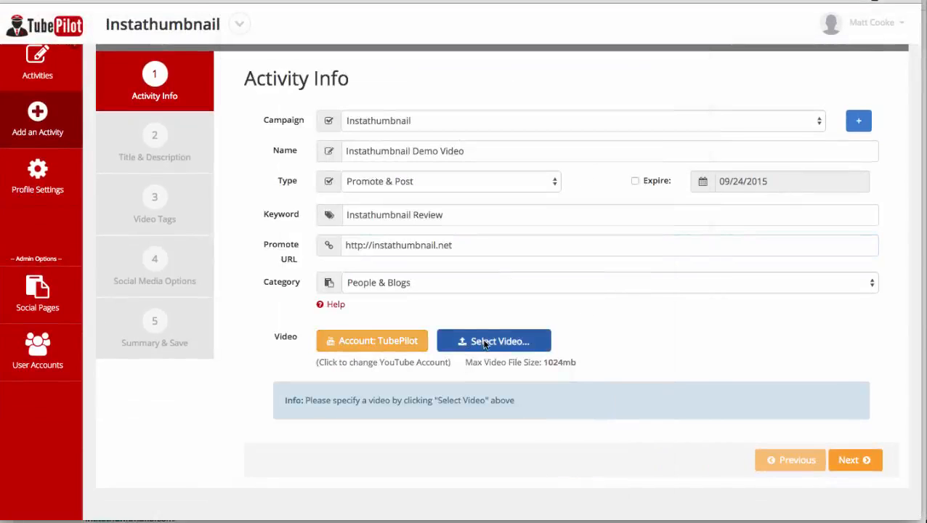
pyautogui.click(498, 340)
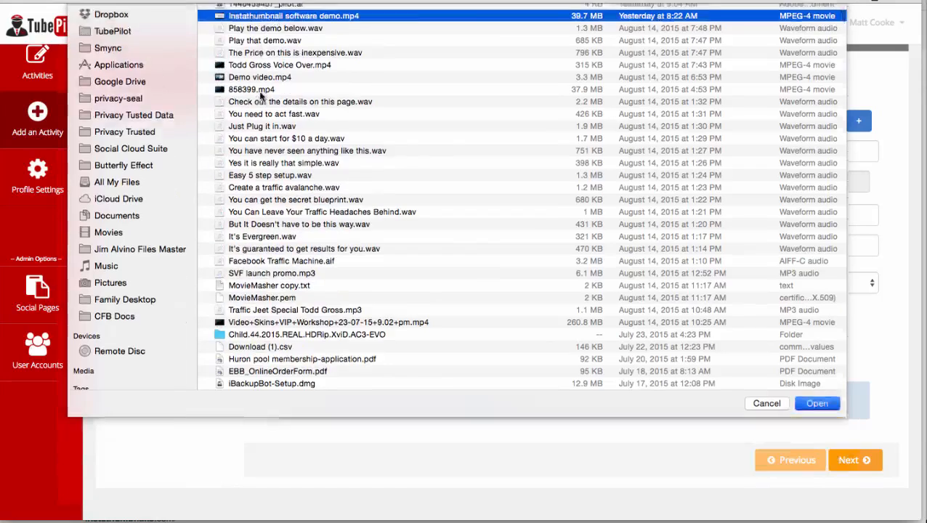
pyautogui.click(817, 404)
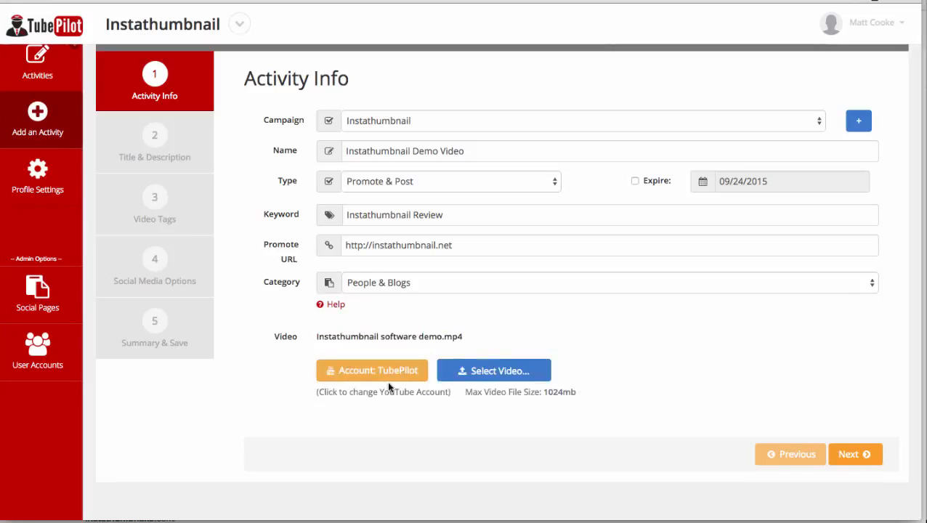
pyautogui.moveTo(855, 453)
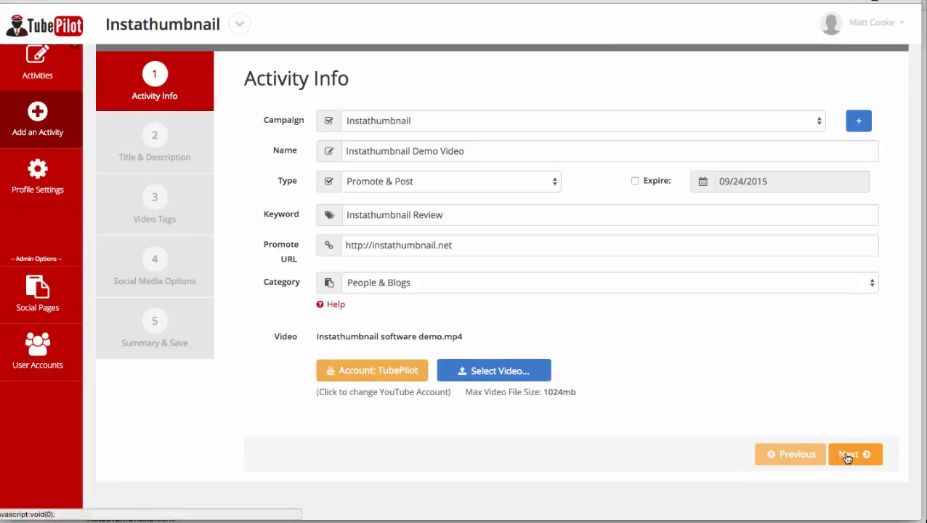
# Step: Advance to Title & Description and enter title 'InstaThumbnail Review and Tips' with its description
pyautogui.click(855, 453)
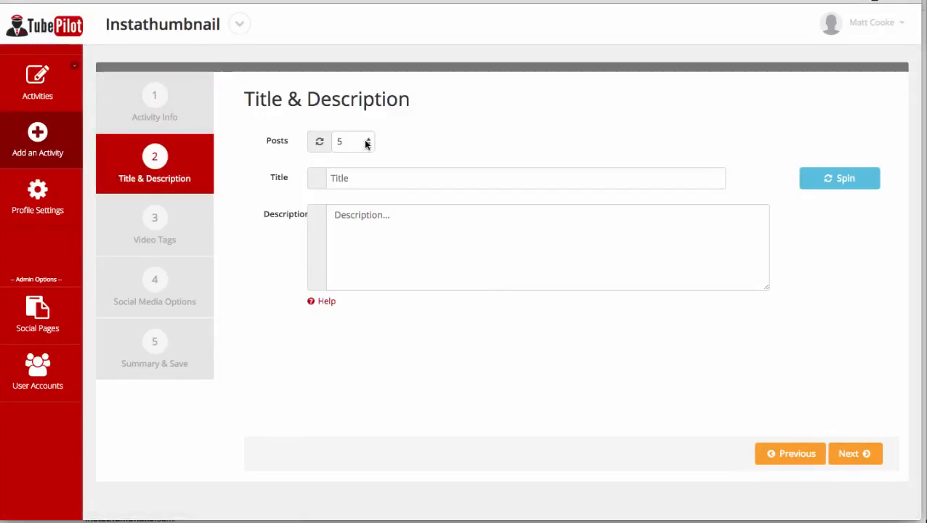
pyautogui.moveTo(416, 139)
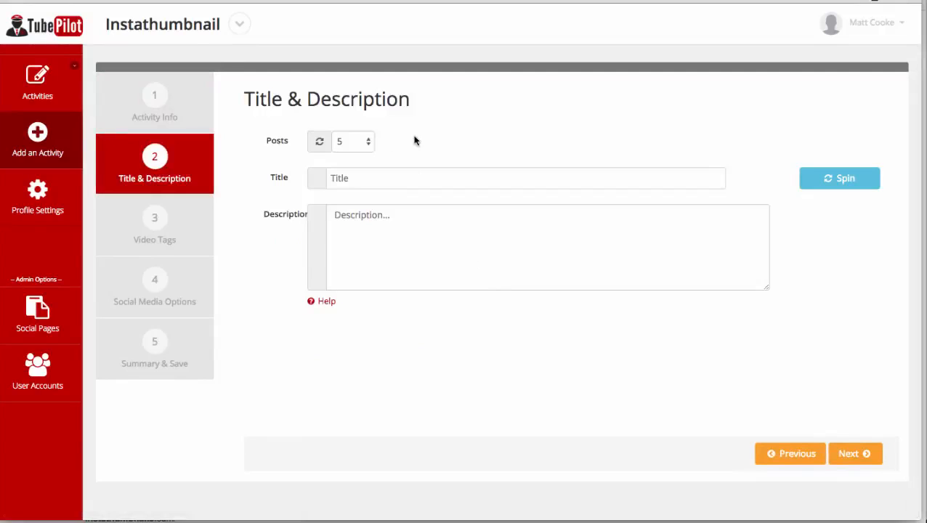
pyautogui.moveTo(424, 178)
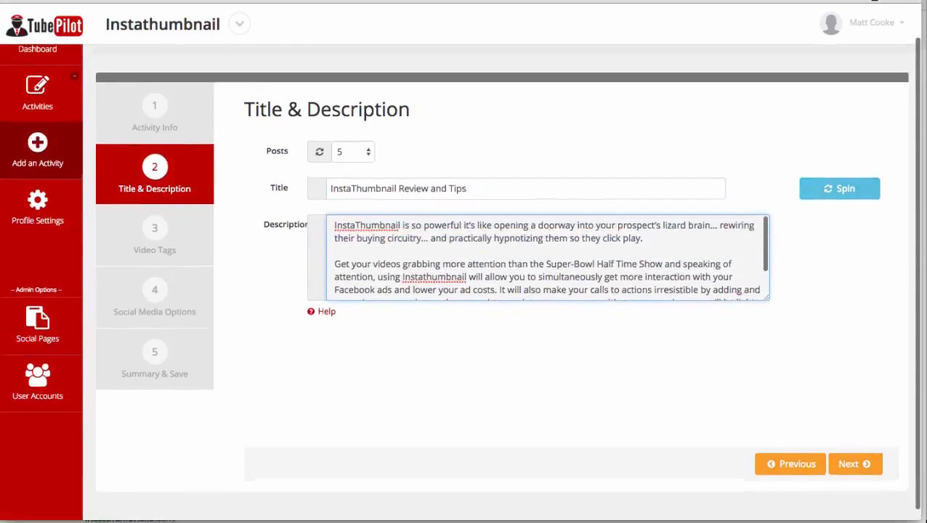
pyautogui.scroll(3)
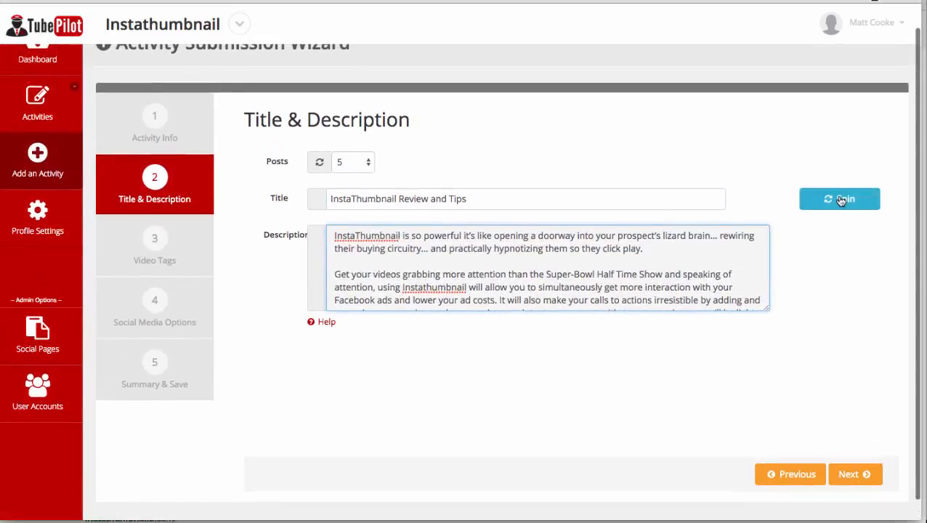
pyautogui.click(841, 197)
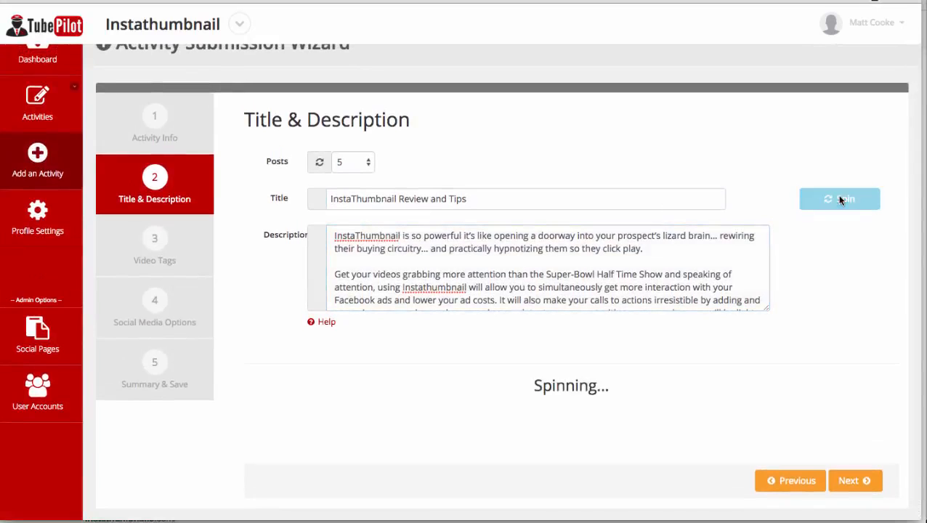
pyautogui.click(840, 198)
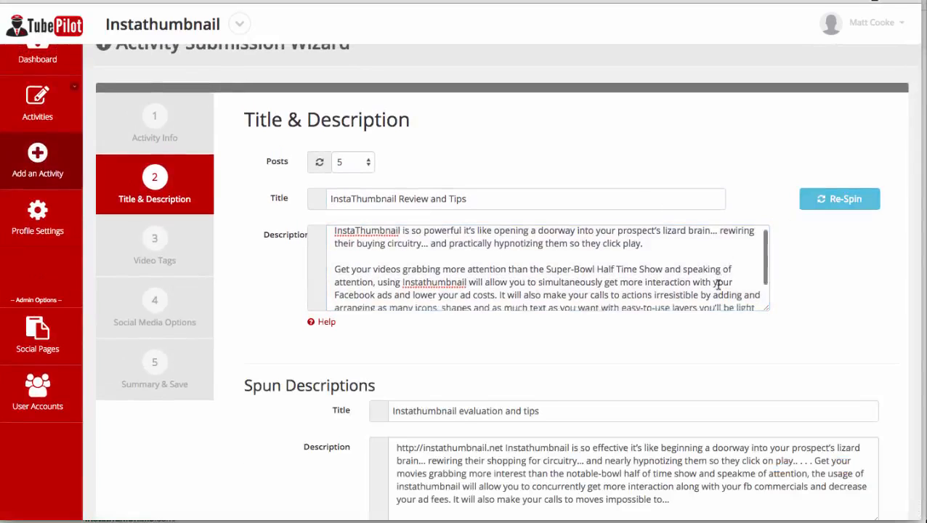
pyautogui.scroll(-3)
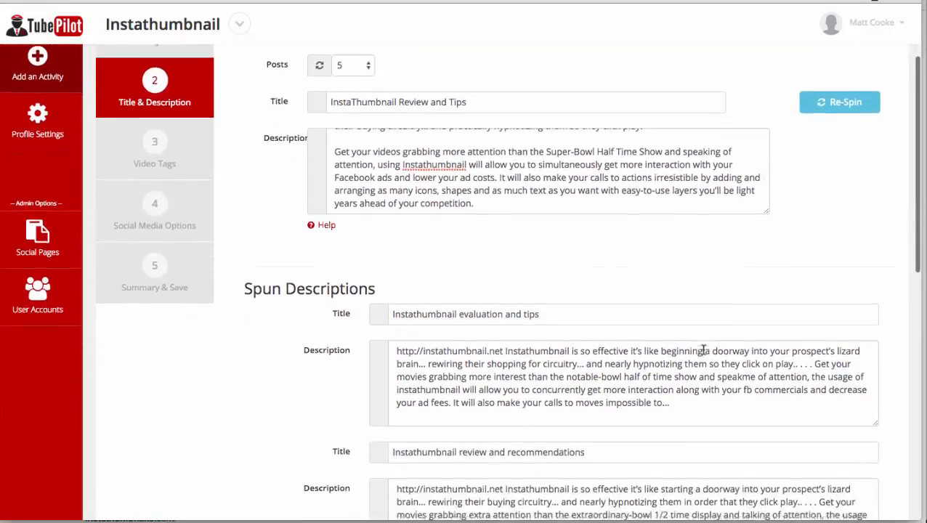
pyautogui.scroll(-3)
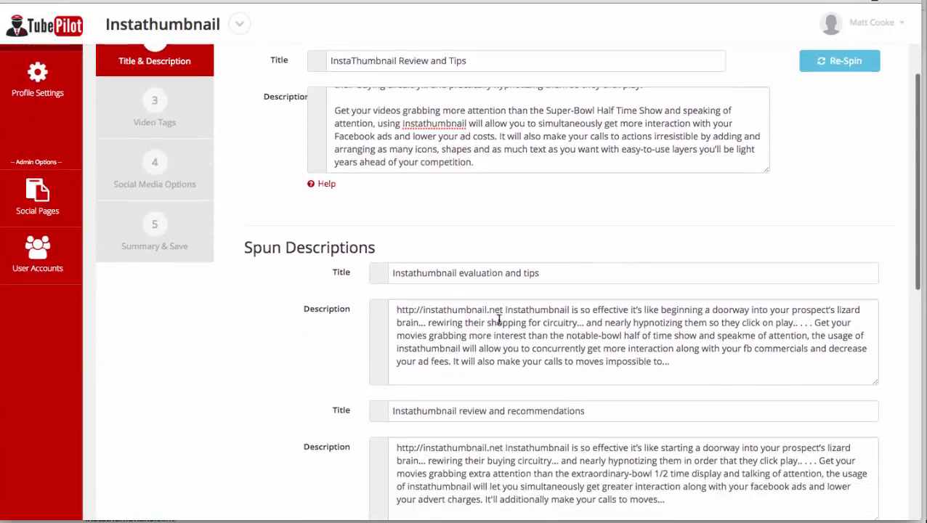
pyautogui.scroll(-3)
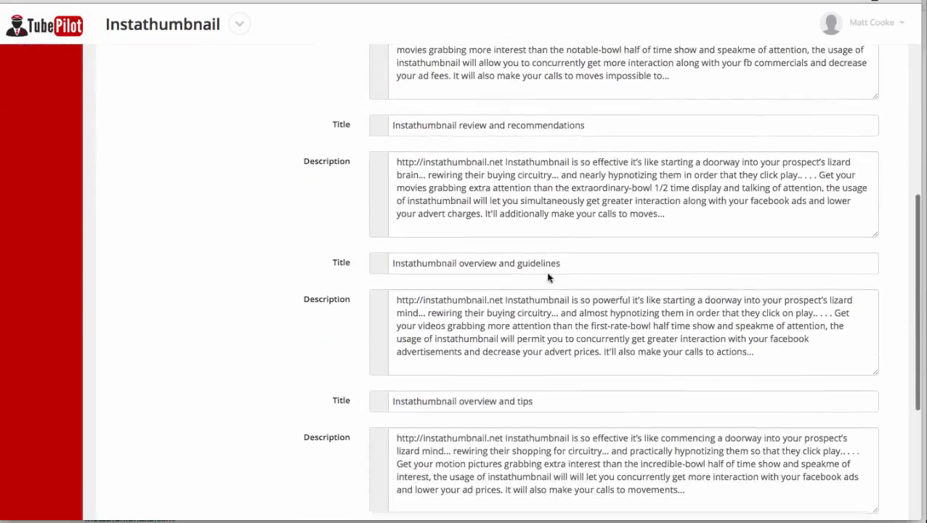
pyautogui.scroll(-3)
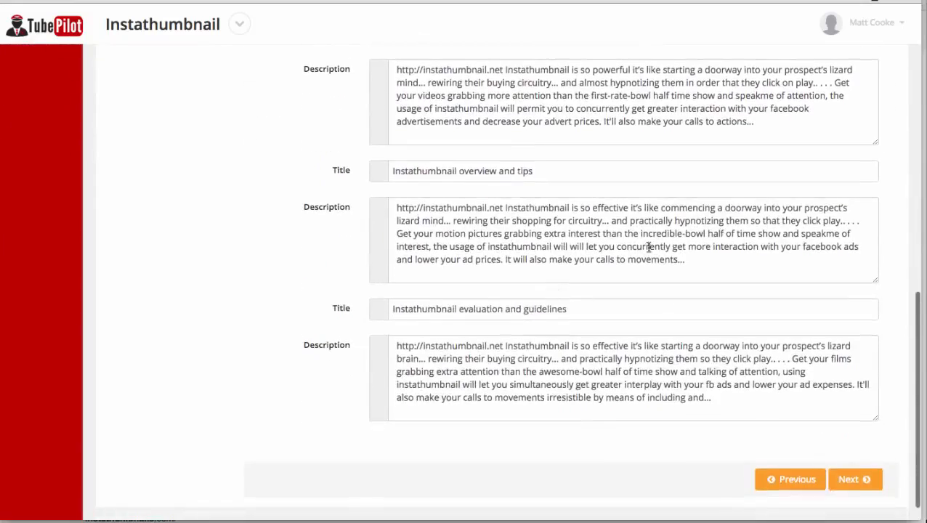
pyautogui.scroll(3)
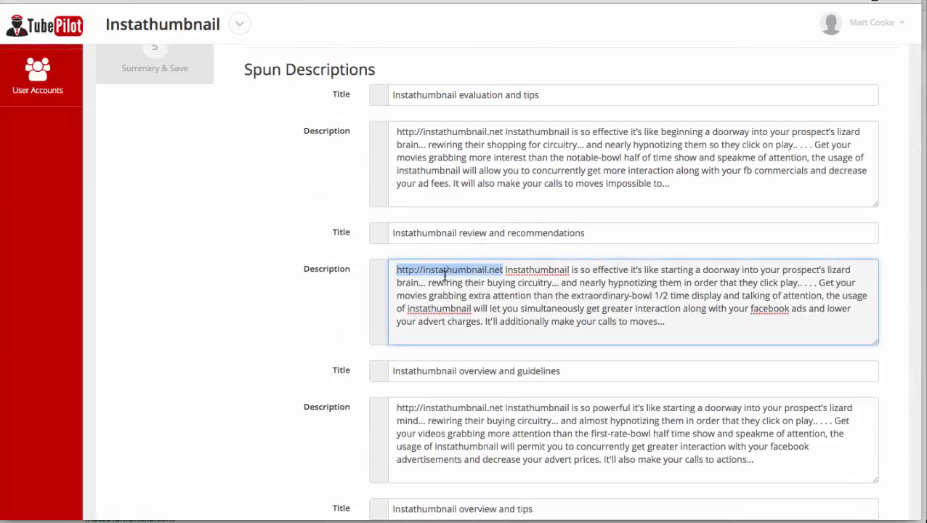
pyautogui.scroll(-3)
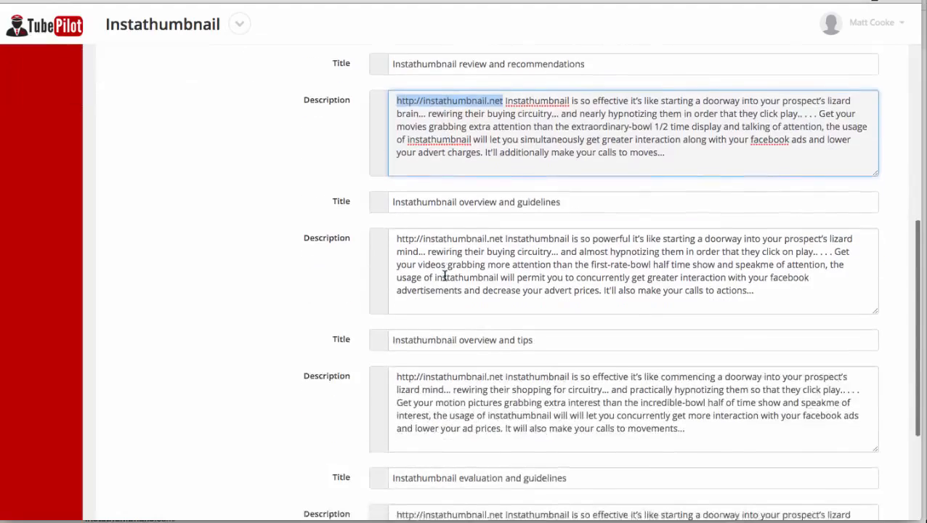
pyautogui.scroll(-3)
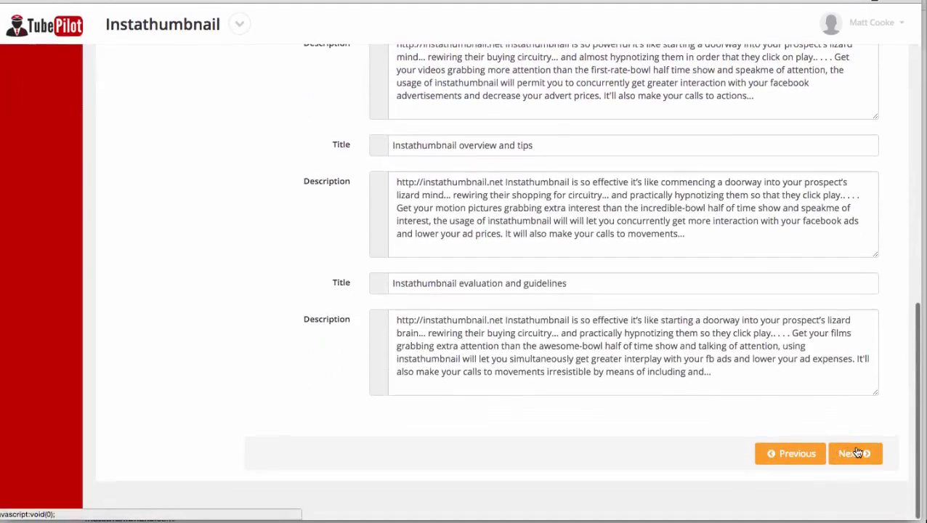
# Step: Advance to the Video Tags step showing tags like 'InstaThumbnail Review'
pyautogui.click(855, 453)
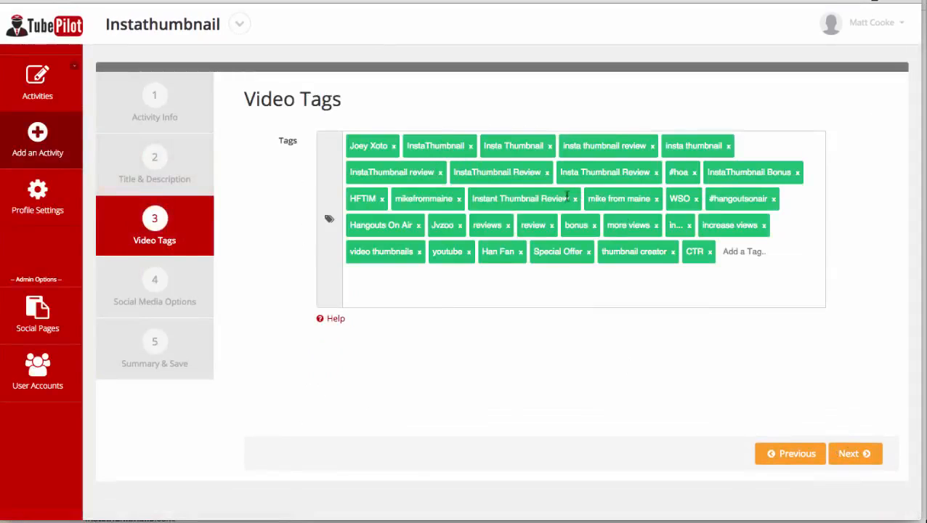
pyautogui.moveTo(545, 198)
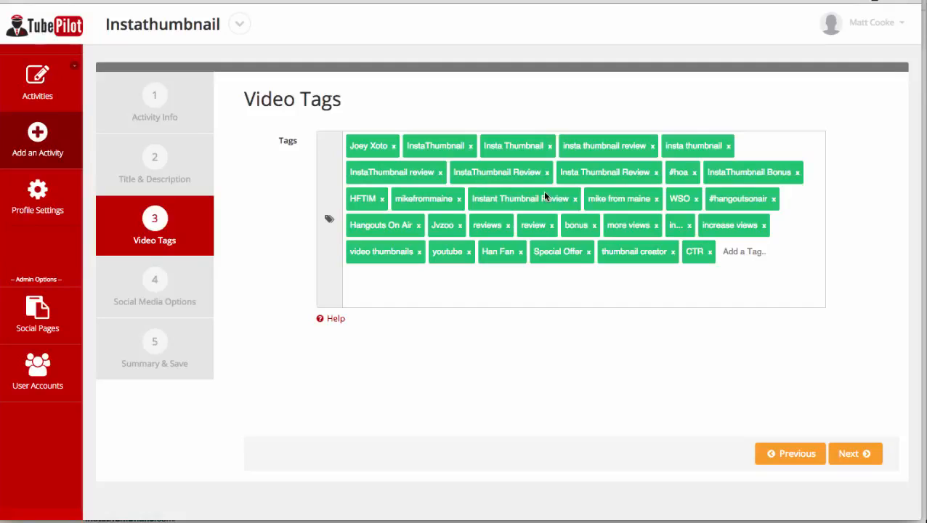
pyautogui.moveTo(600, 272)
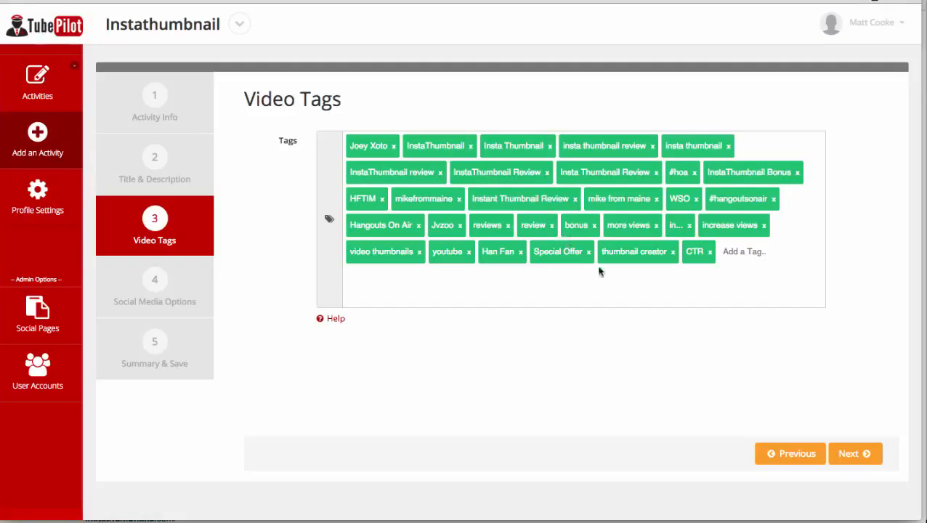
pyautogui.moveTo(642, 174)
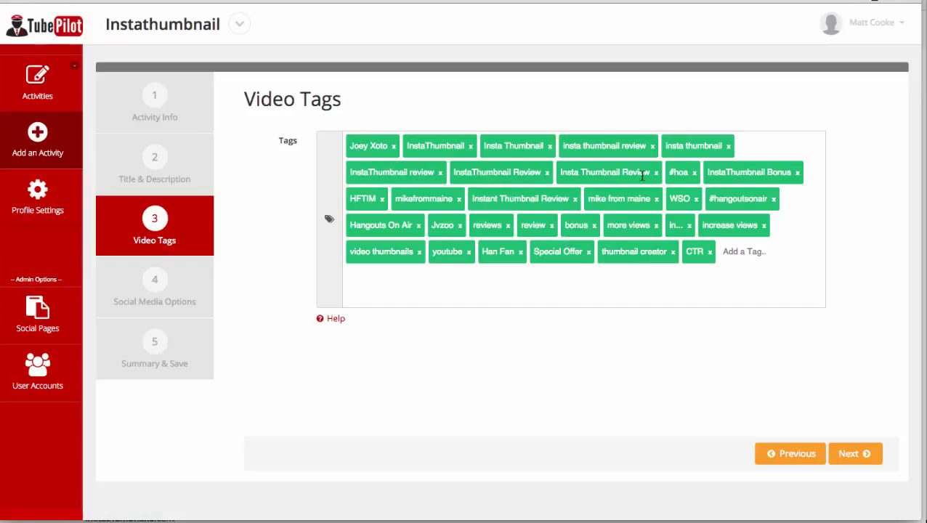
pyautogui.moveTo(633, 139)
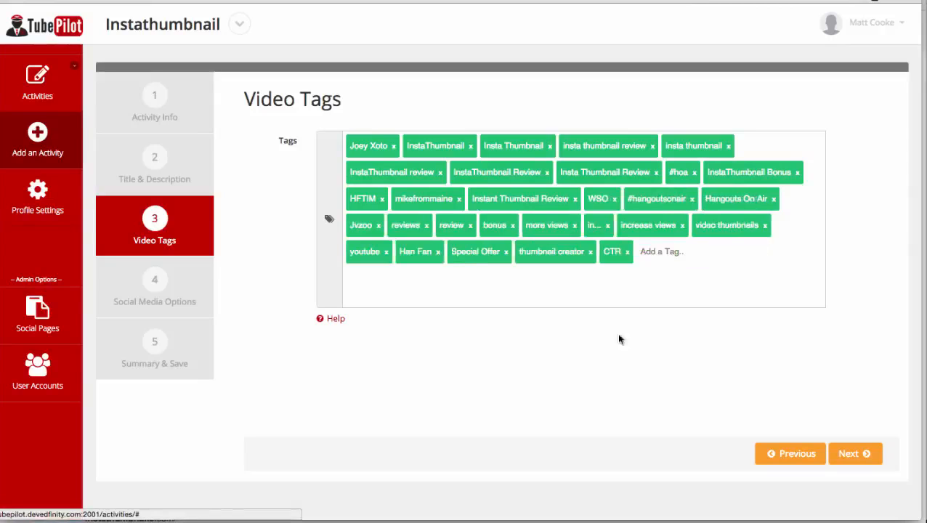
pyautogui.moveTo(855, 453)
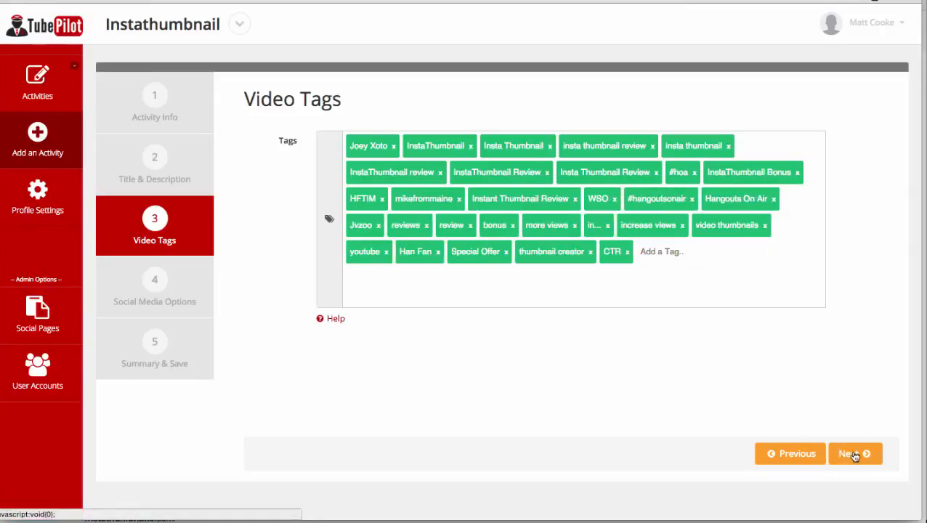
# Step: Set hashtag #InstaThumbnail and 8 posts per day in Social Media Options
pyautogui.click(855, 453)
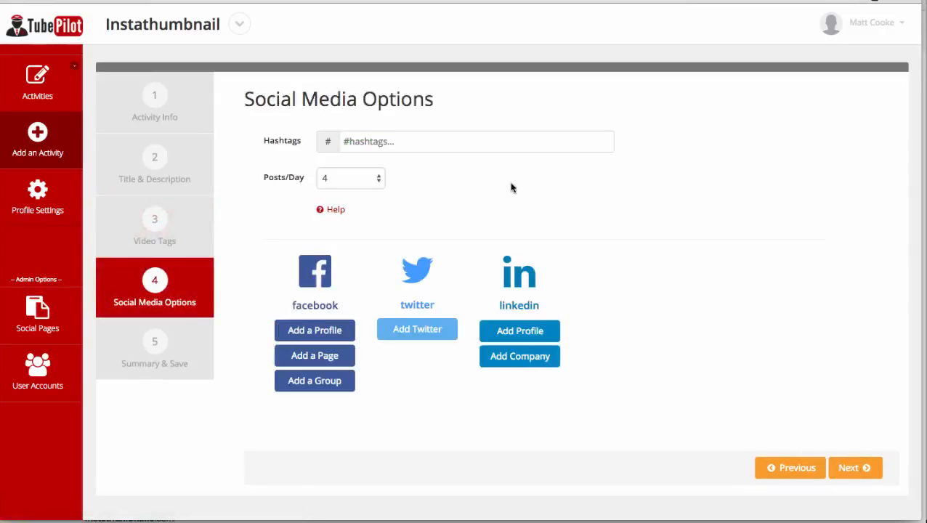
pyautogui.click(476, 141)
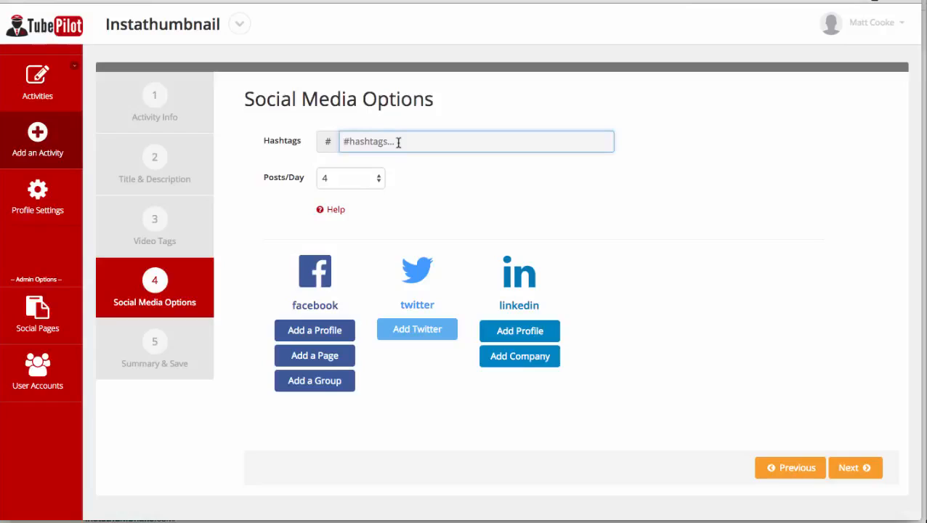
pyautogui.write('#InstaThumbnail')
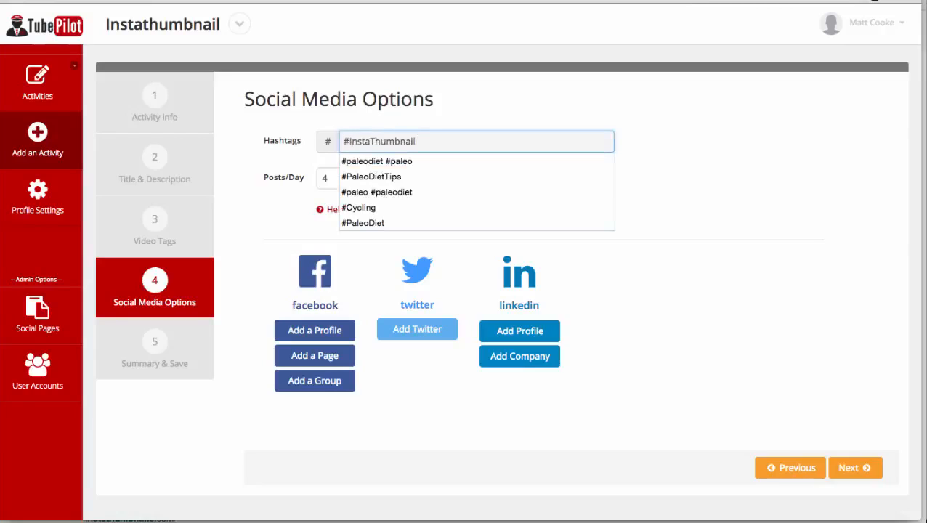
pyautogui.click(442, 183)
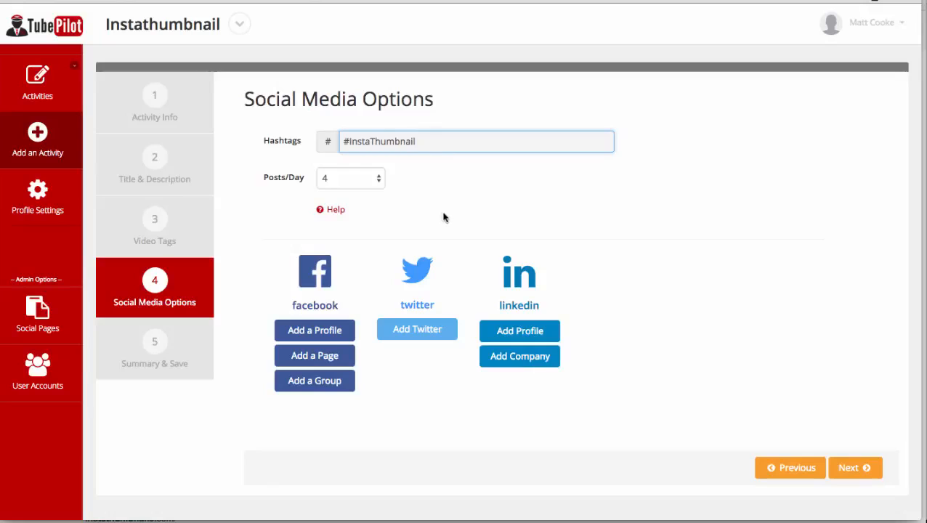
pyautogui.click(350, 177)
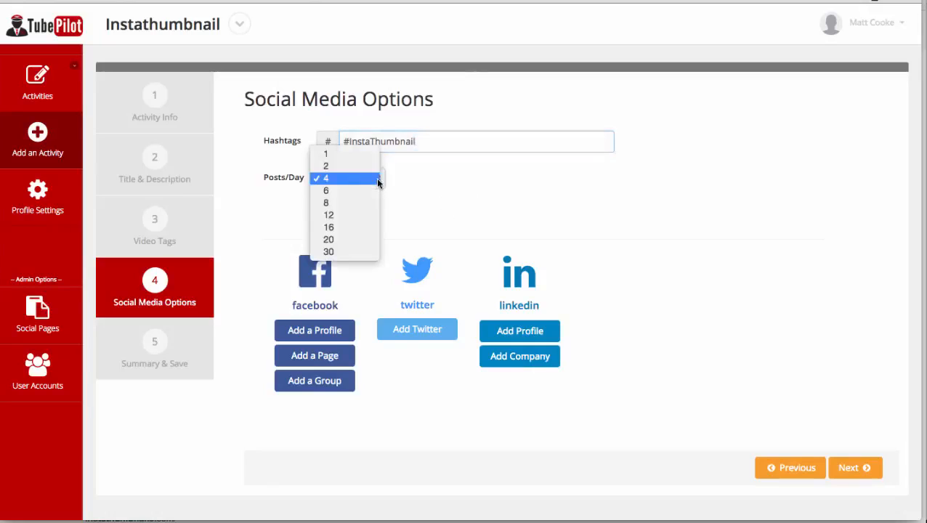
pyautogui.click(326, 202)
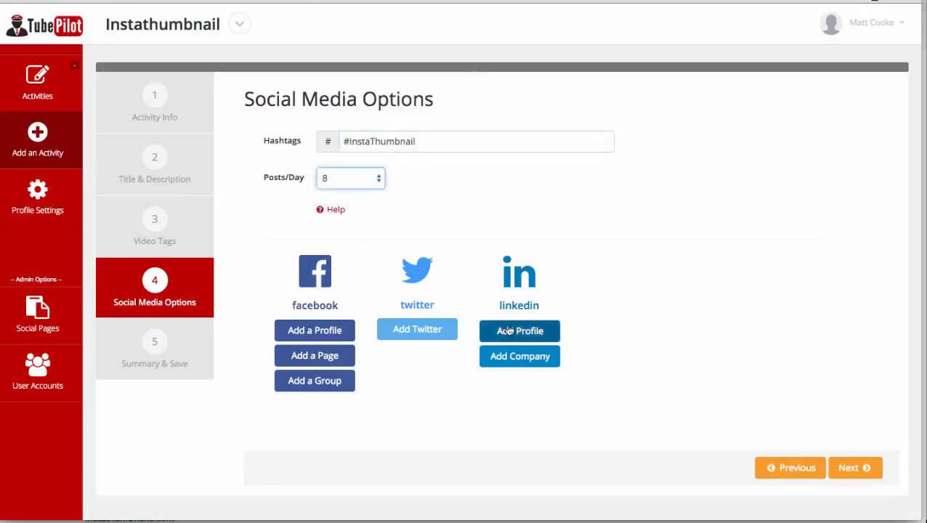
pyautogui.click(519, 332)
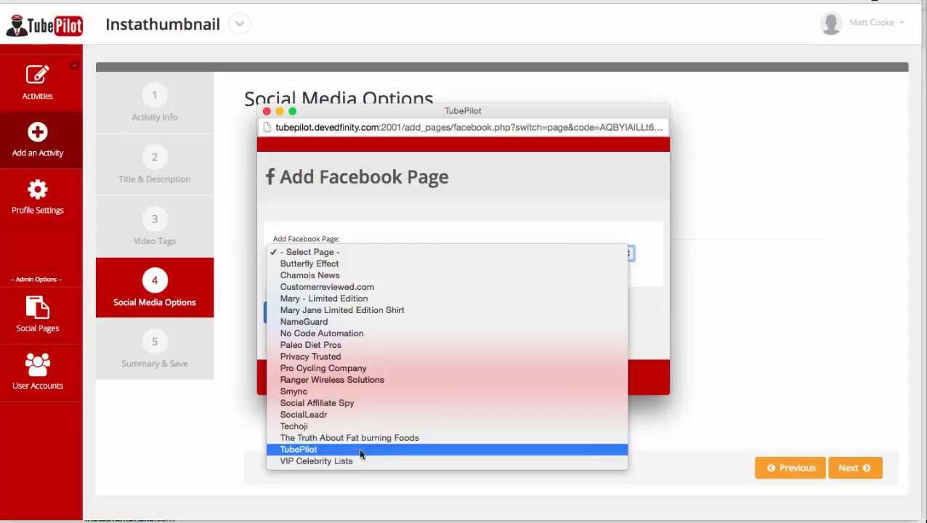
# Step: Attach the TubePilot Facebook page as a posting destination
pyautogui.click(299, 449)
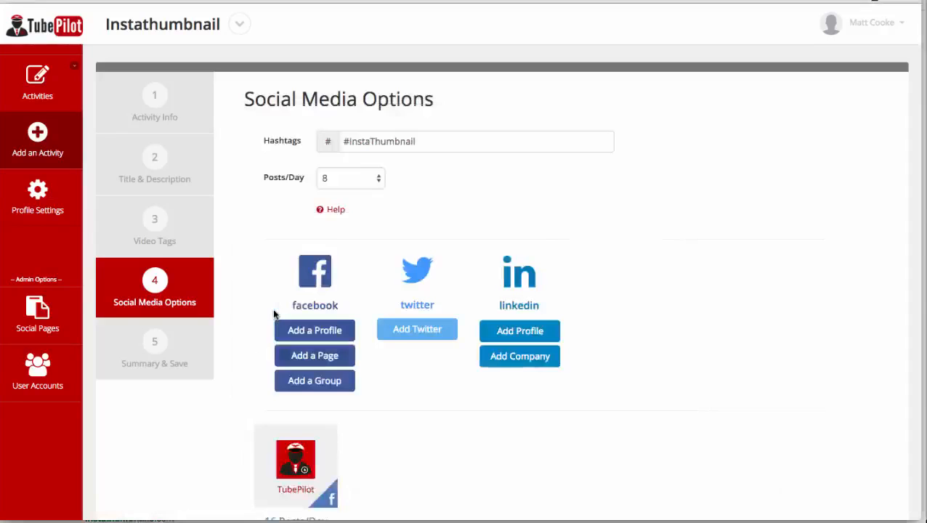
pyautogui.scroll(-3)
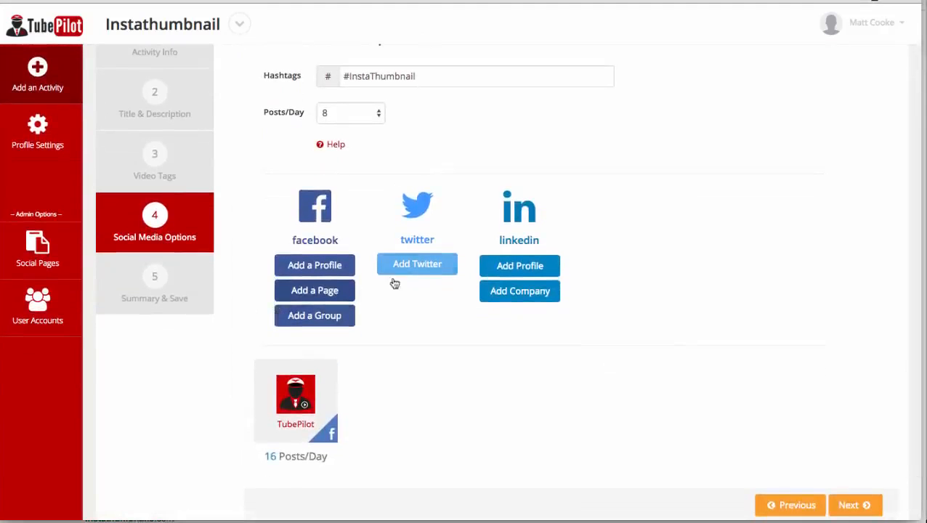
pyautogui.click(417, 264)
pyautogui.write('gotubepi')
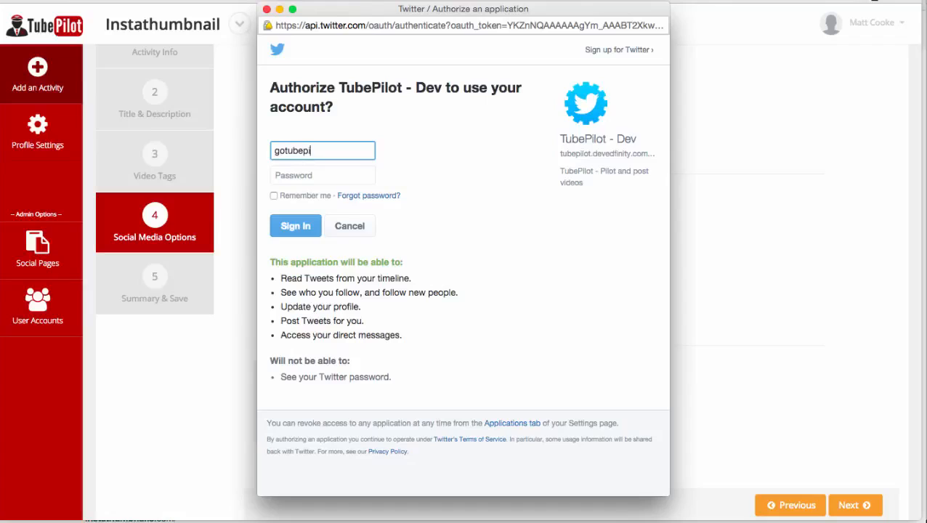
# Step: Sign in to authorise the GoTubePilot Twitter account as a posting destination
pyautogui.click(323, 175)
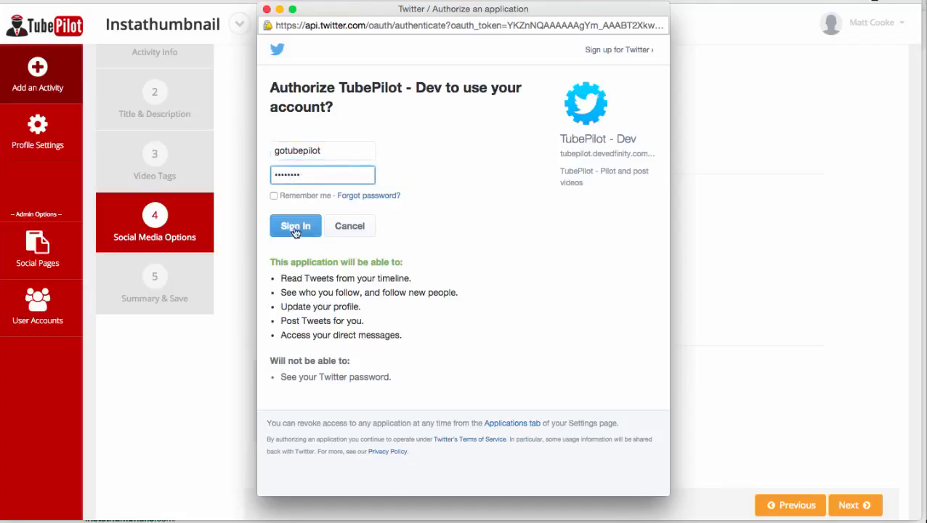
pyautogui.click(295, 227)
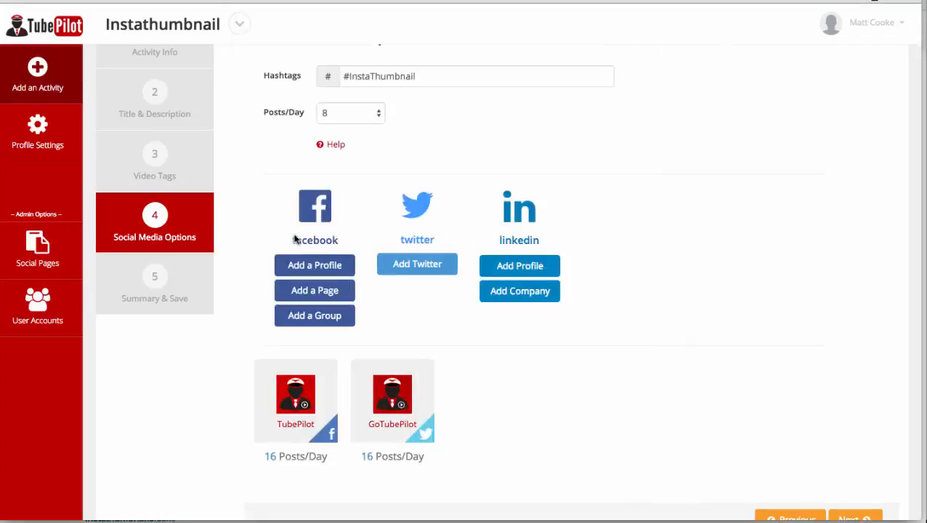
pyautogui.click(519, 266)
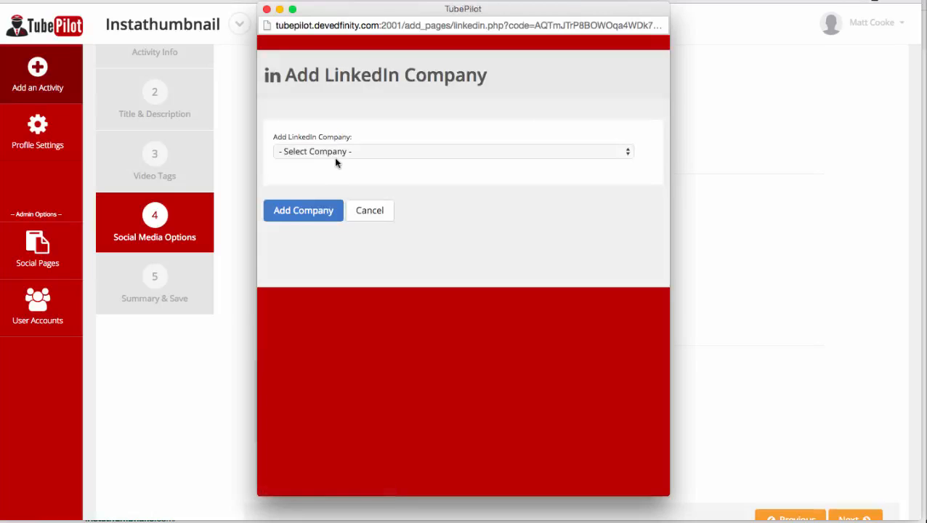
# Step: Dismiss the LinkedIn company picker and finish to save the Instathumbnail activity
pyautogui.click(453, 151)
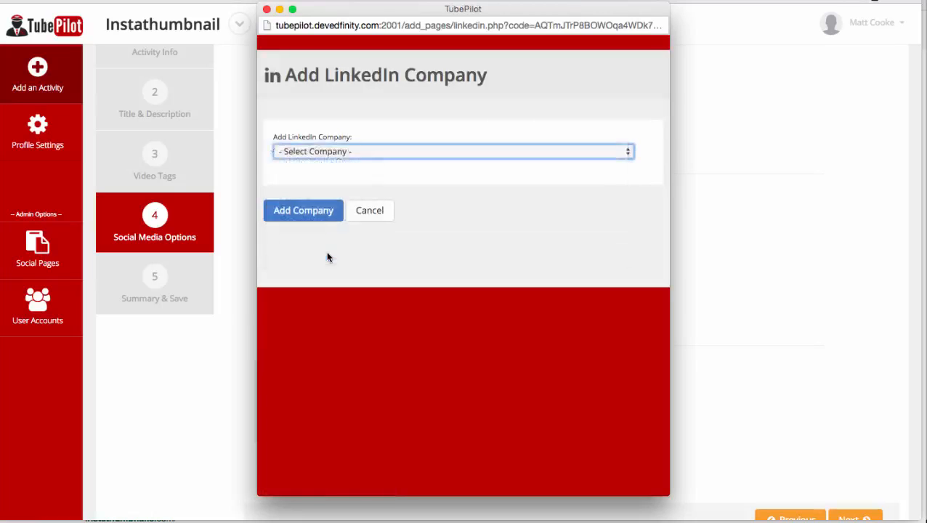
pyautogui.click(369, 210)
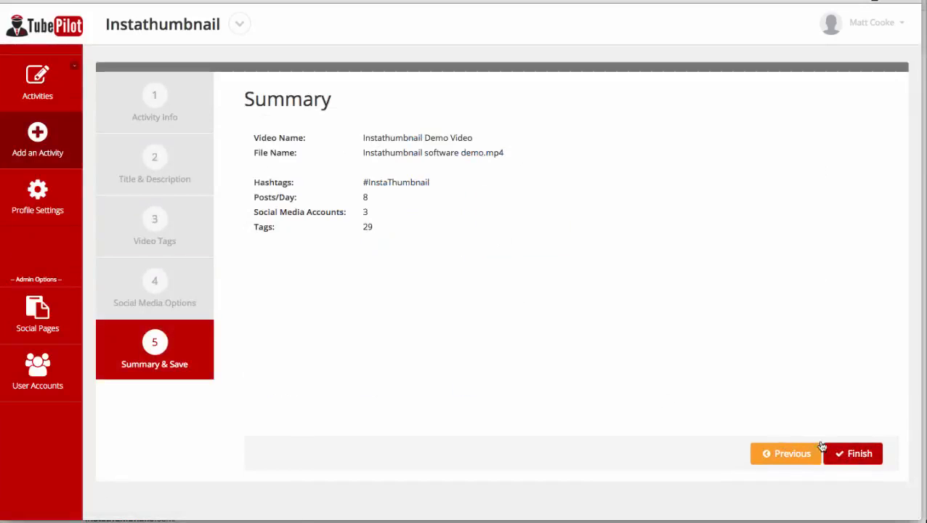
pyautogui.click(860, 453)
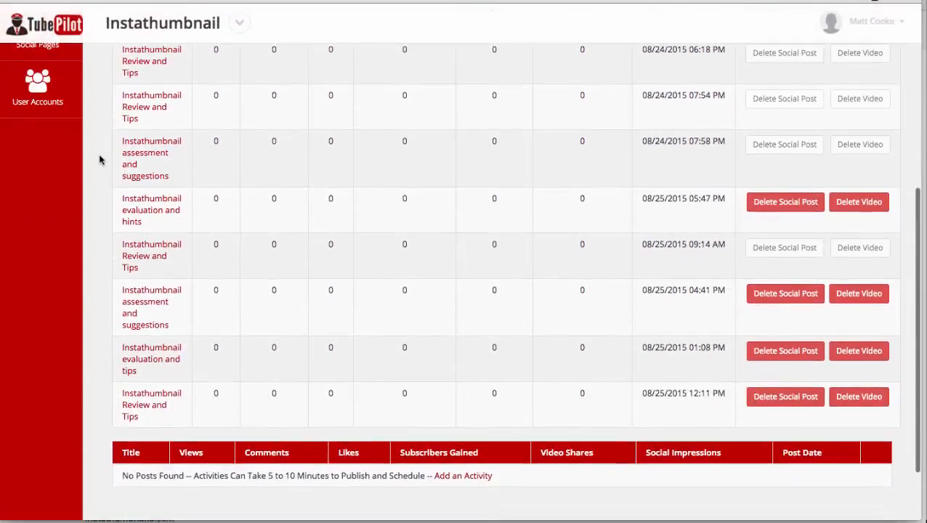
pyautogui.scroll(-3)
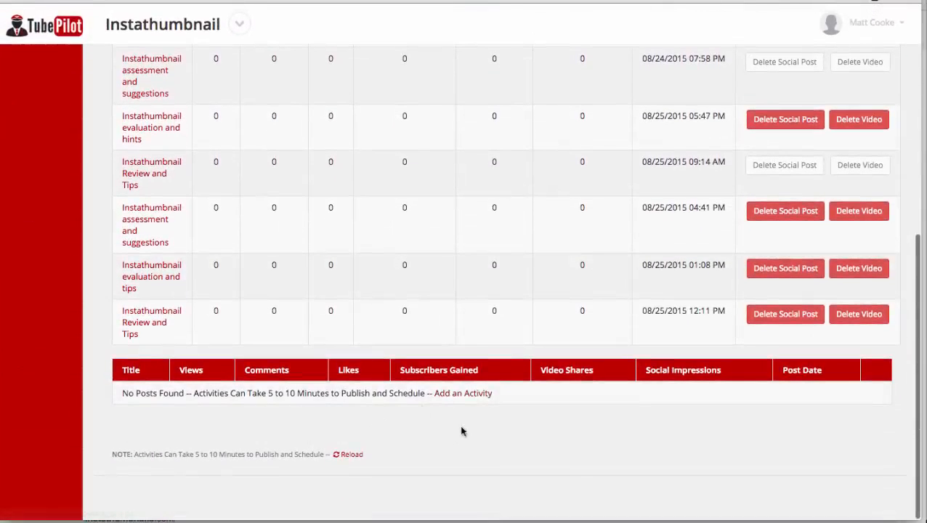
pyautogui.moveTo(268, 391)
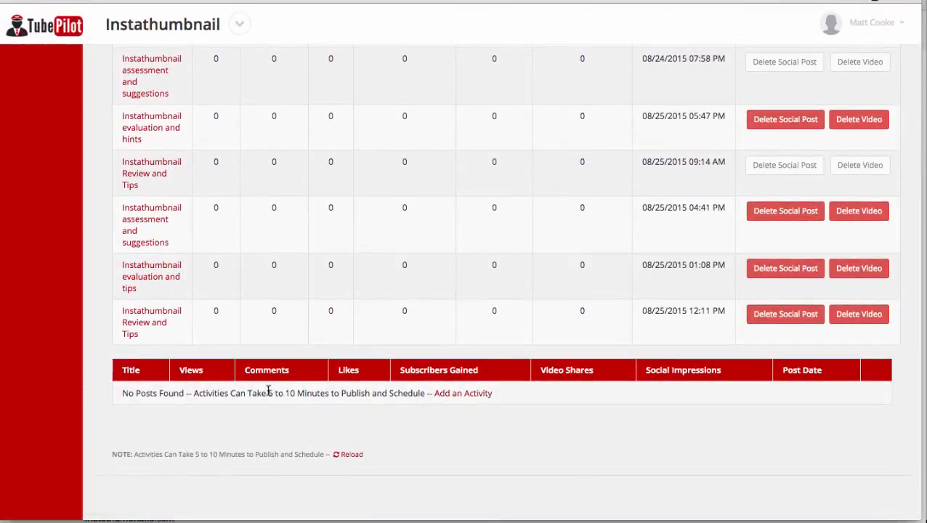
pyautogui.doubleClick(298, 392)
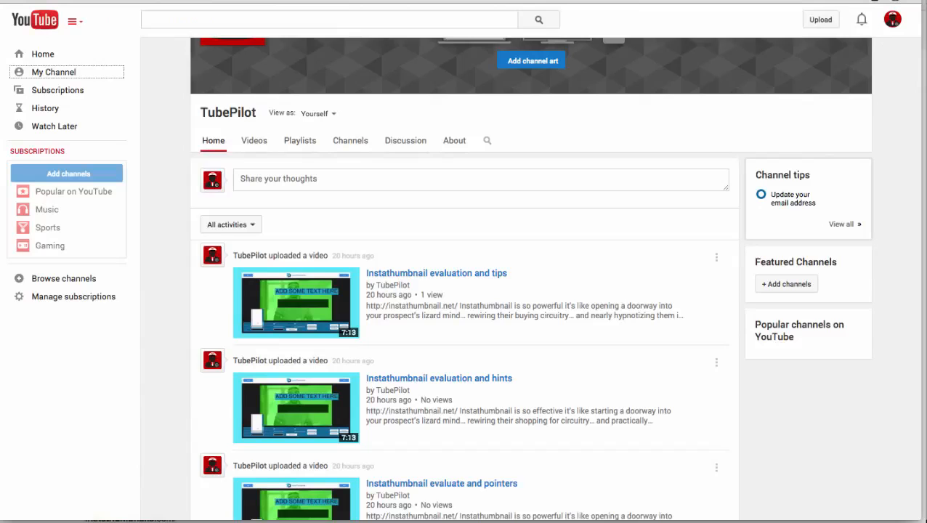
pyautogui.scroll(-3)
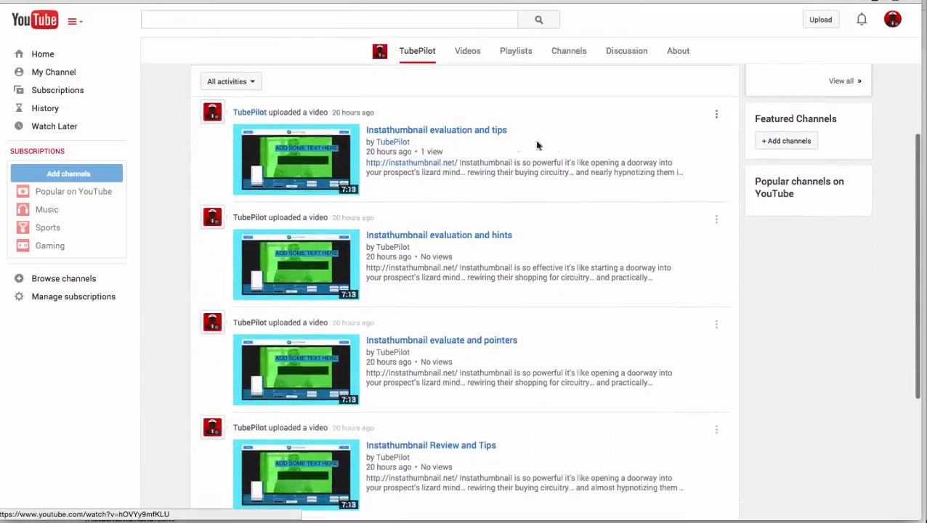
pyautogui.scroll(-3)
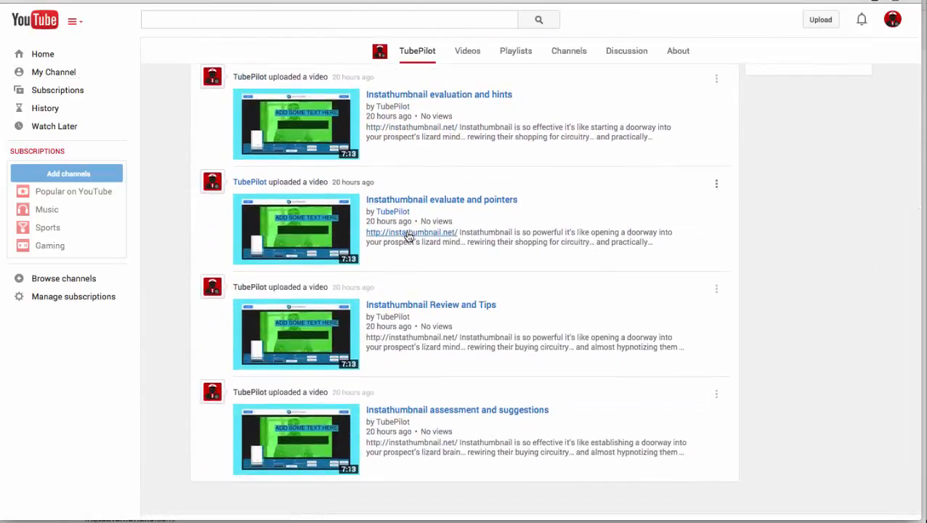
pyautogui.scroll(-3)
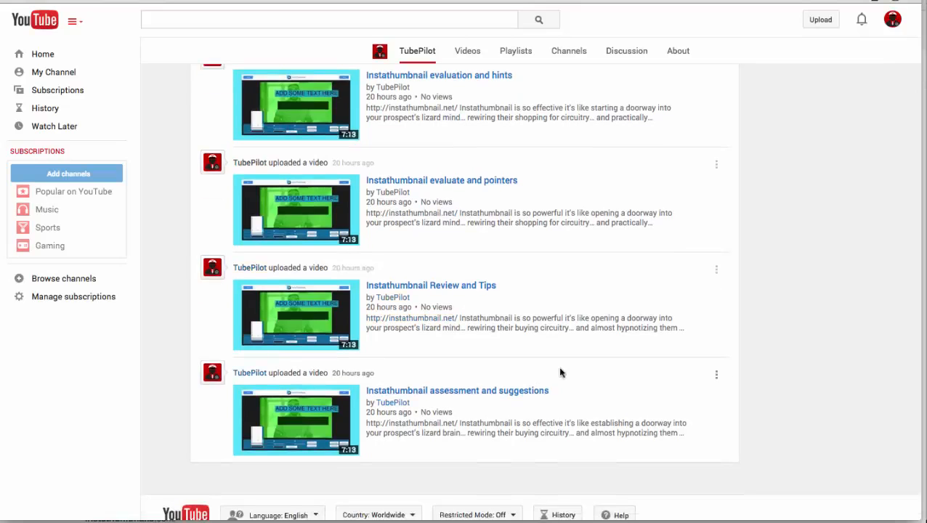
pyautogui.scroll(3)
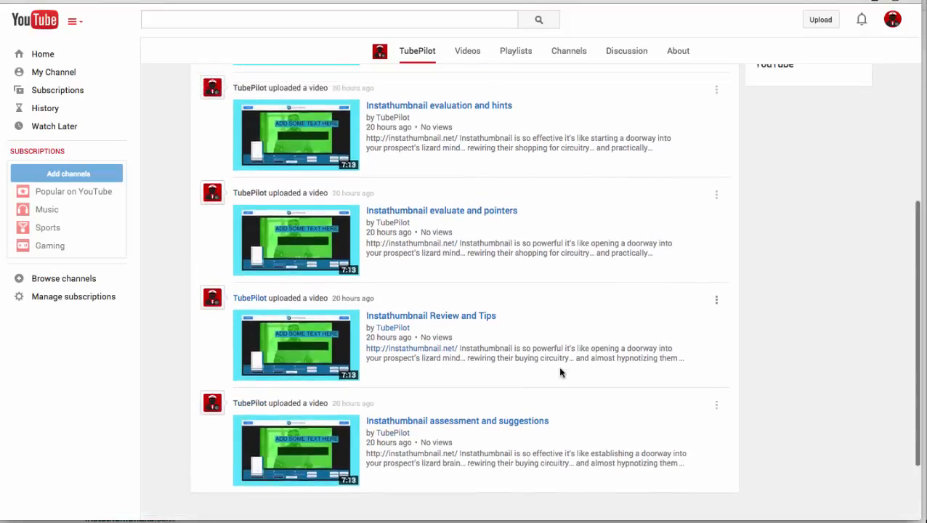
pyautogui.scroll(3)
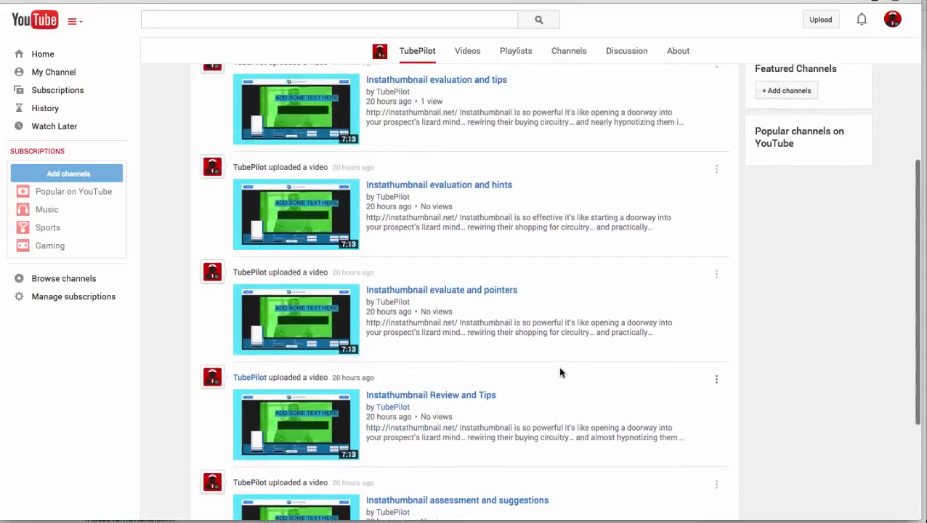
pyautogui.scroll(3)
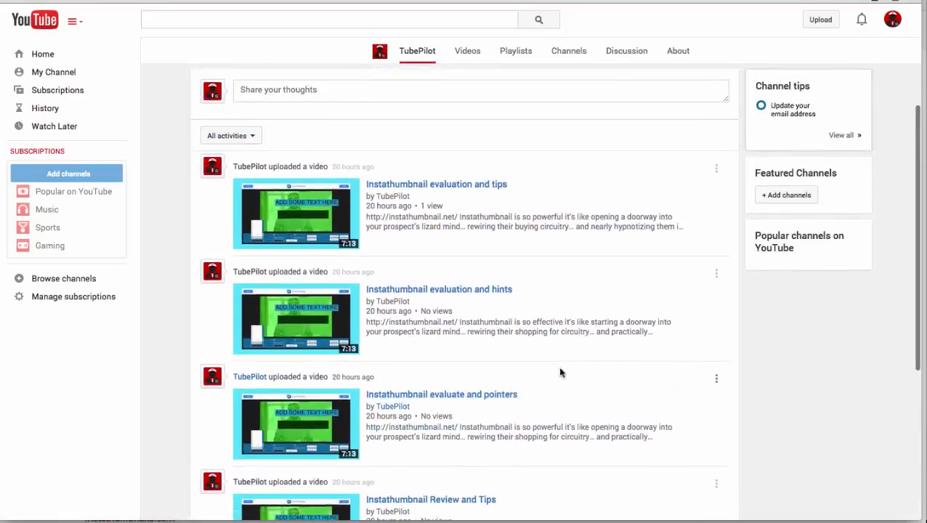
pyautogui.scroll(3)
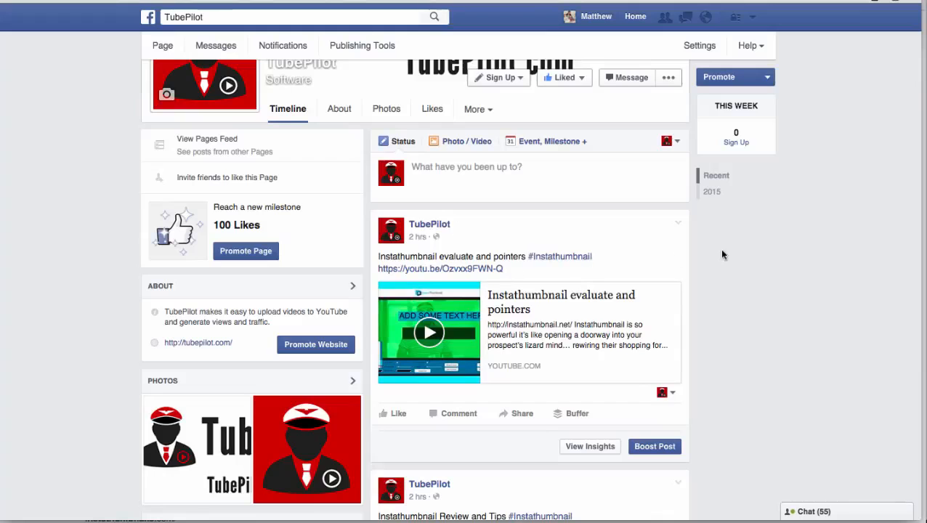
# Step: Scroll through the TubePilot Facebook posts and Twitter Instathumbnail tweets
pyautogui.scroll(-3)
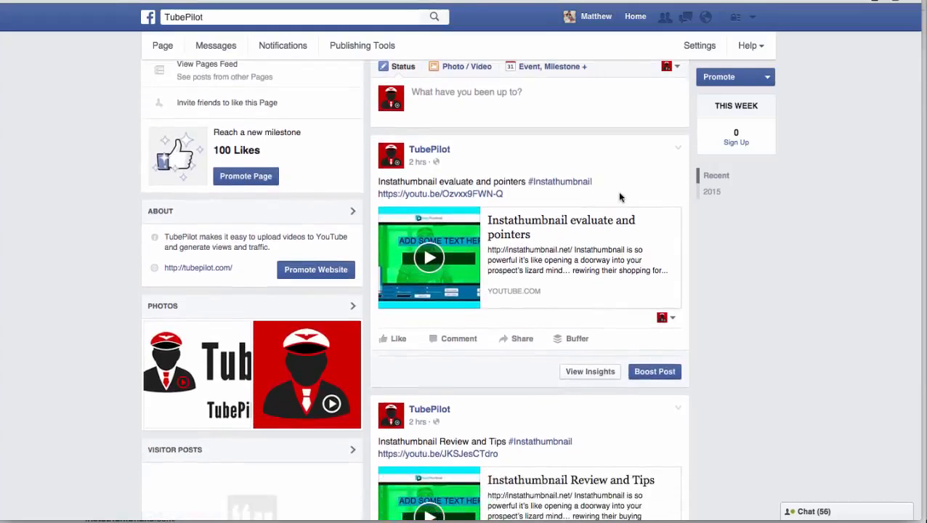
pyautogui.scroll(-3)
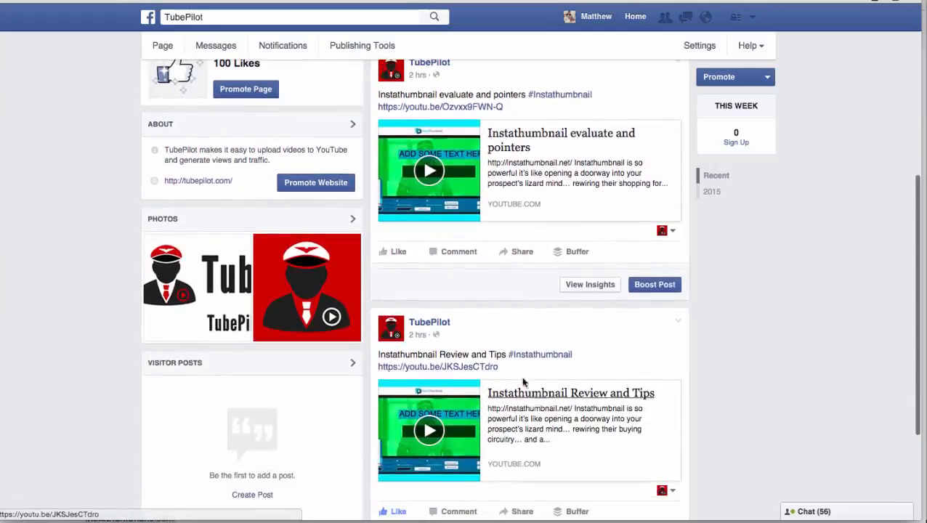
pyautogui.scroll(3)
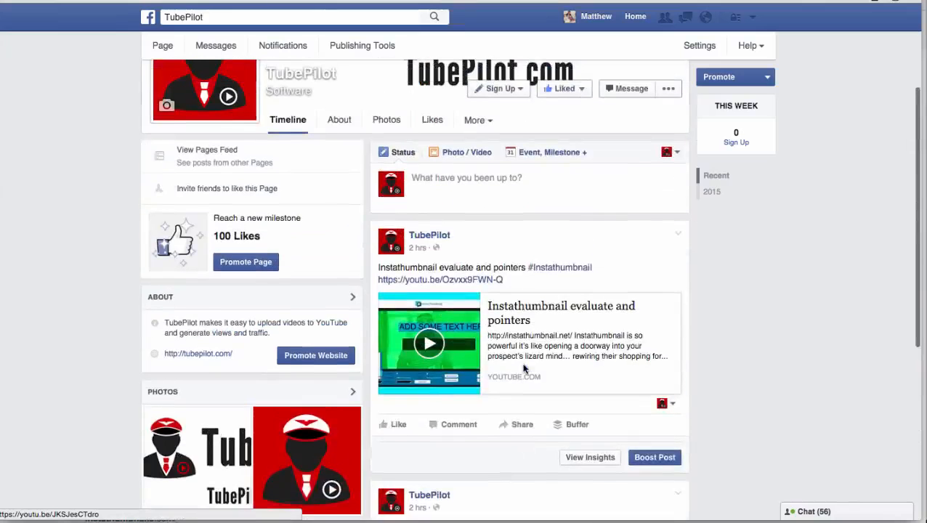
pyautogui.scroll(3)
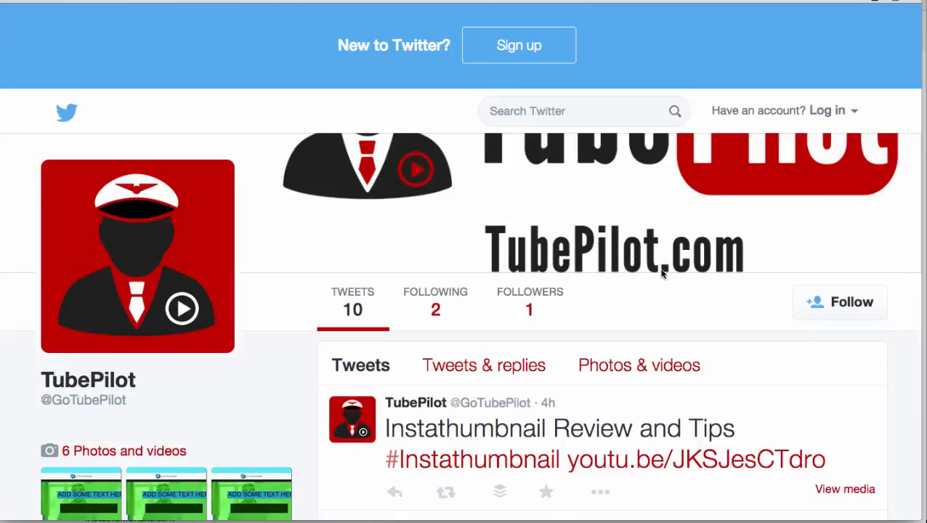
pyautogui.scroll(-3)
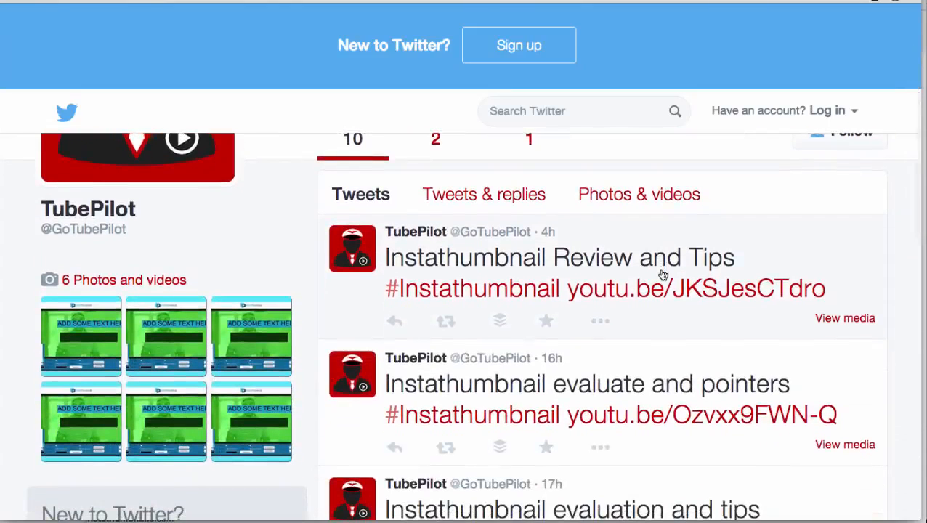
pyautogui.scroll(3)
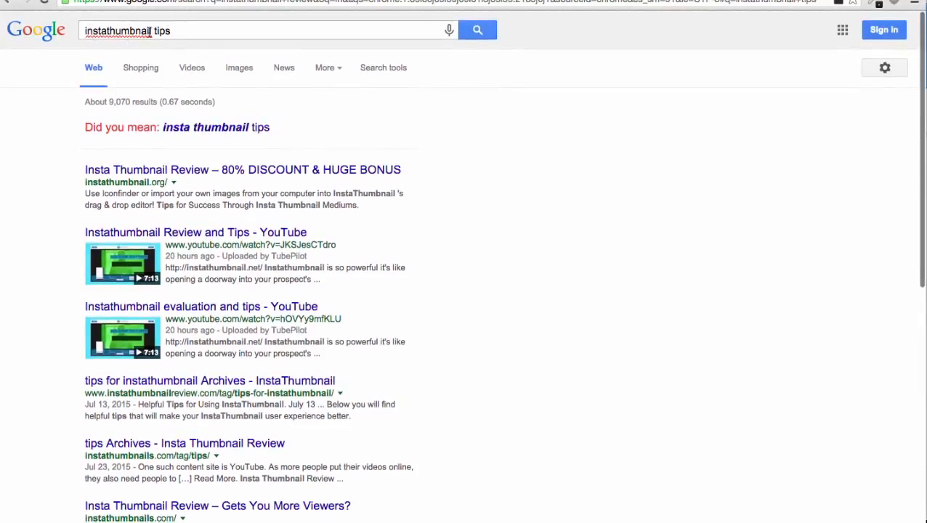
pyautogui.moveTo(194, 29)
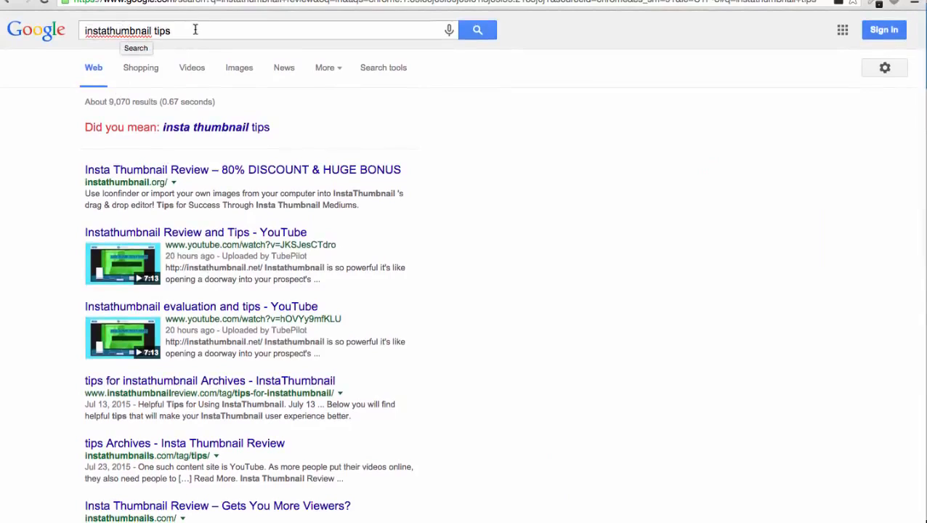
pyautogui.moveTo(195, 233)
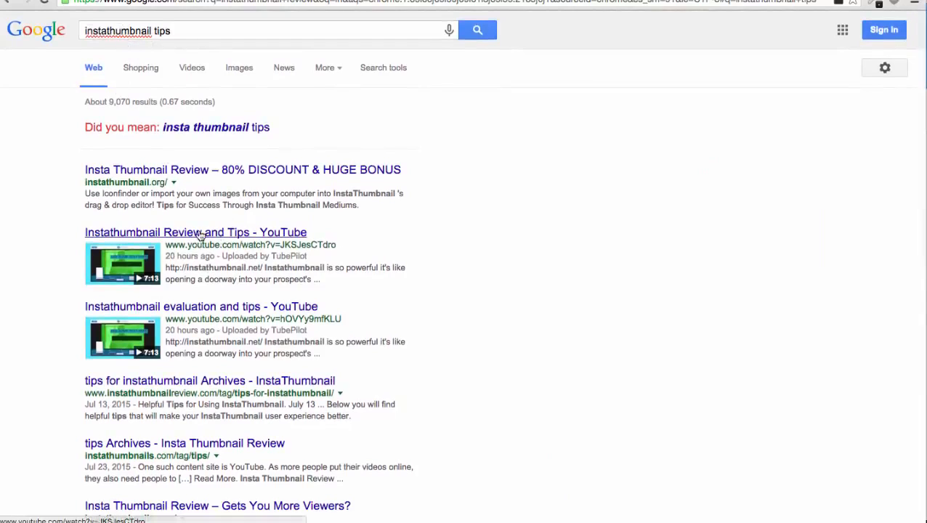
pyautogui.moveTo(230, 192)
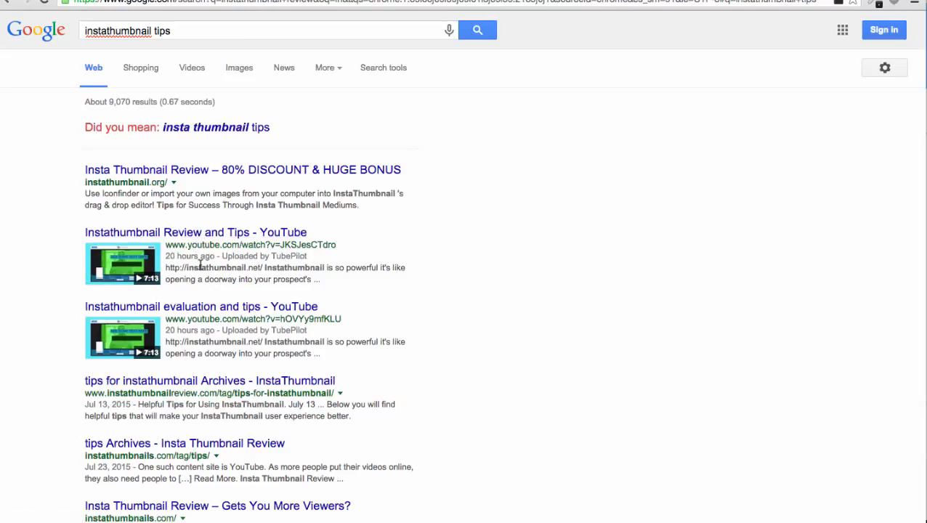
pyautogui.moveTo(209, 270)
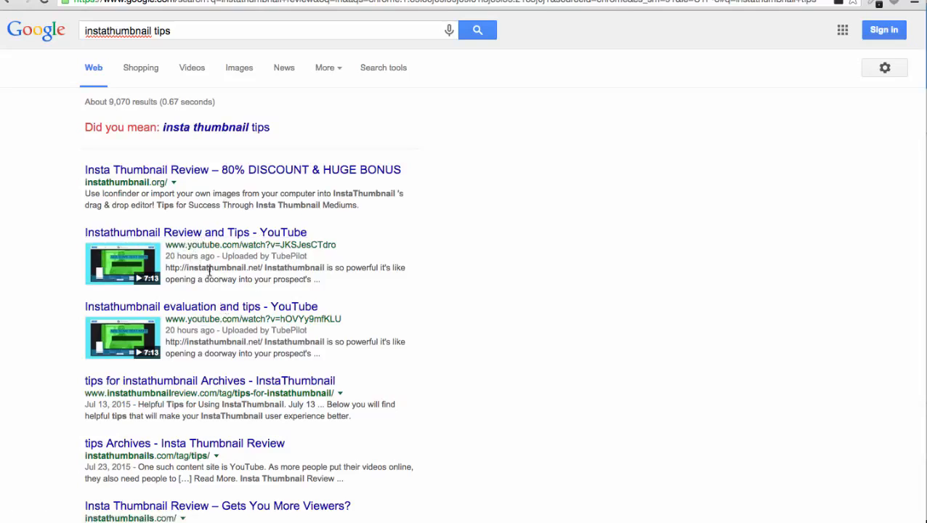